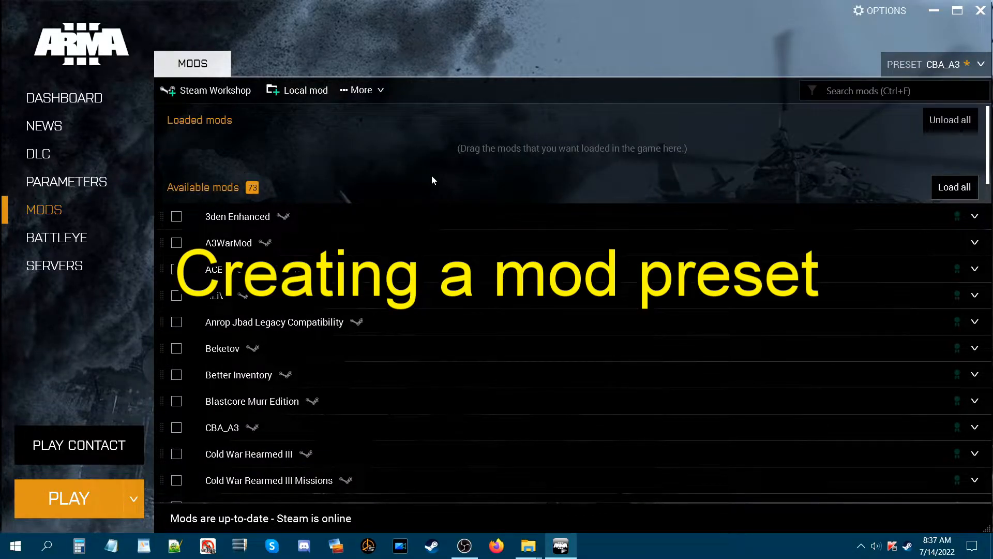
mouse_move(402, 194)
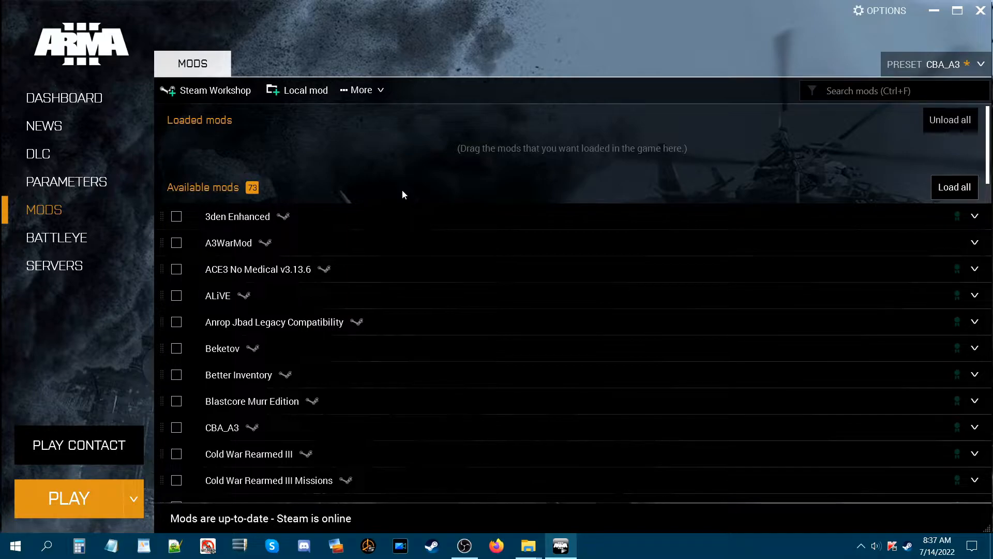
Load CUP Units and CUP Terrains - Maps, plus the required CUP Terrains - Core dependency
scroll("down", 3)
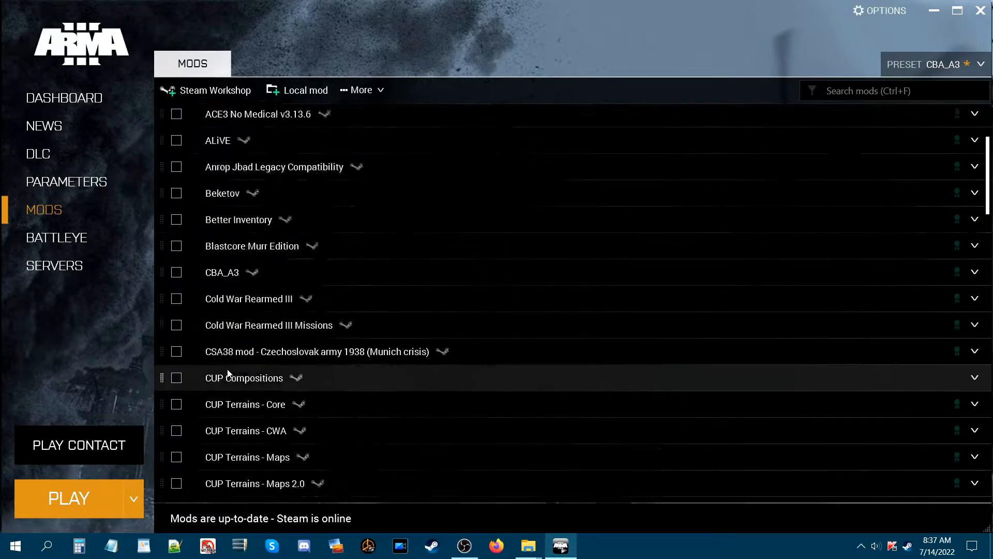
scroll("down", 3)
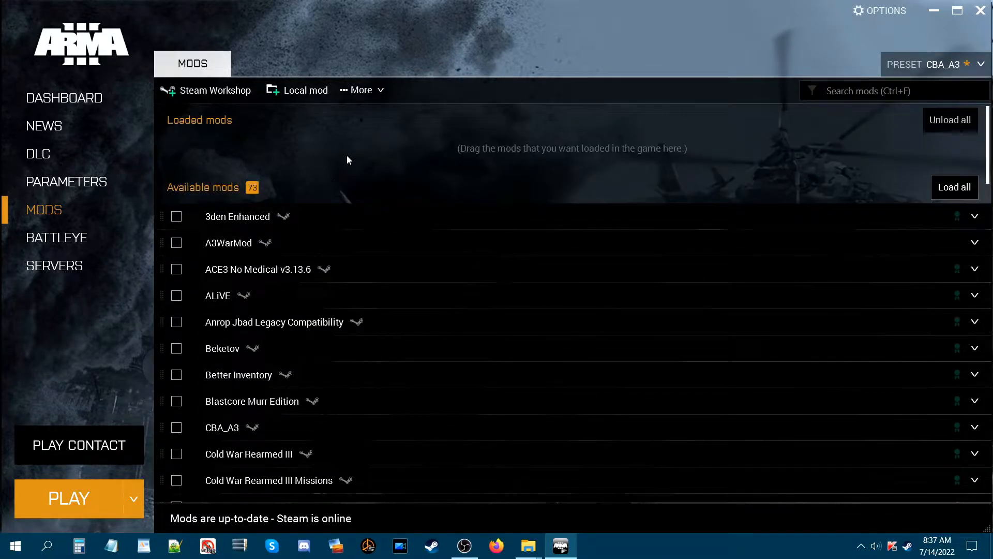
scroll("down", 3)
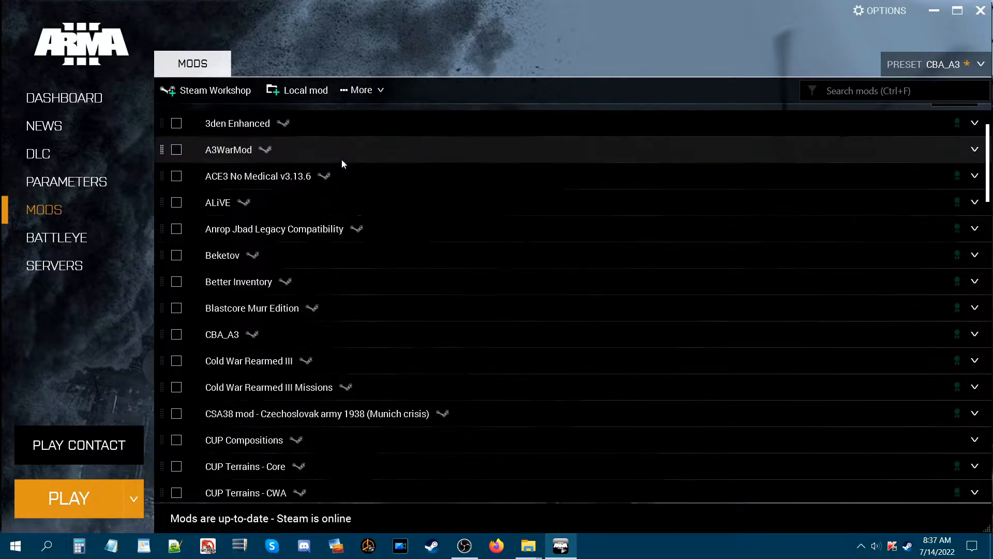
scroll("down", 3)
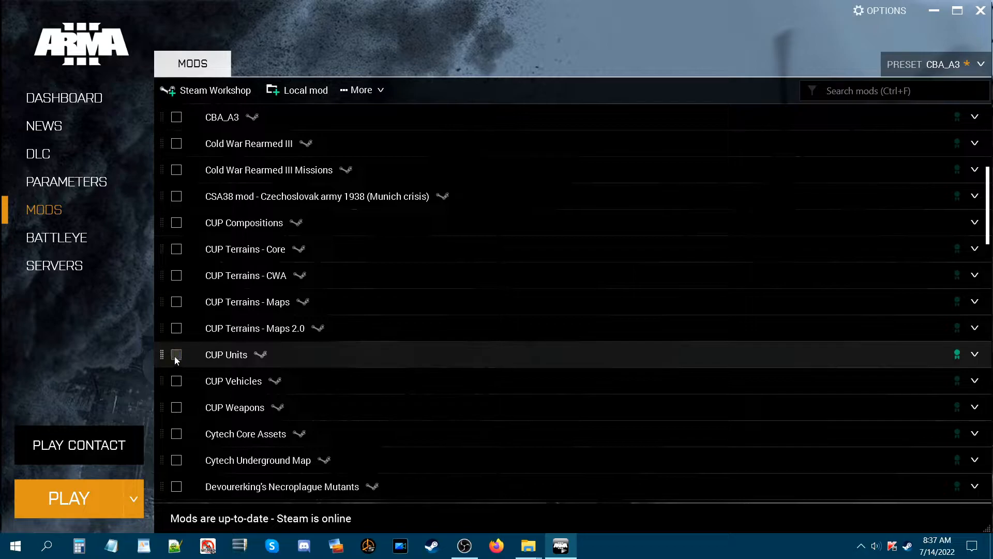
left_click(177, 354)
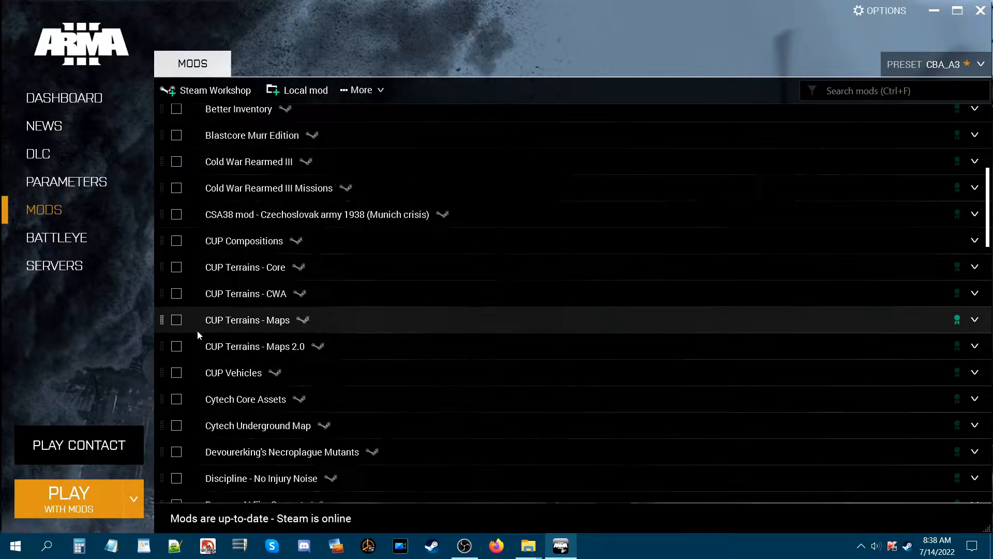
left_click(177, 319)
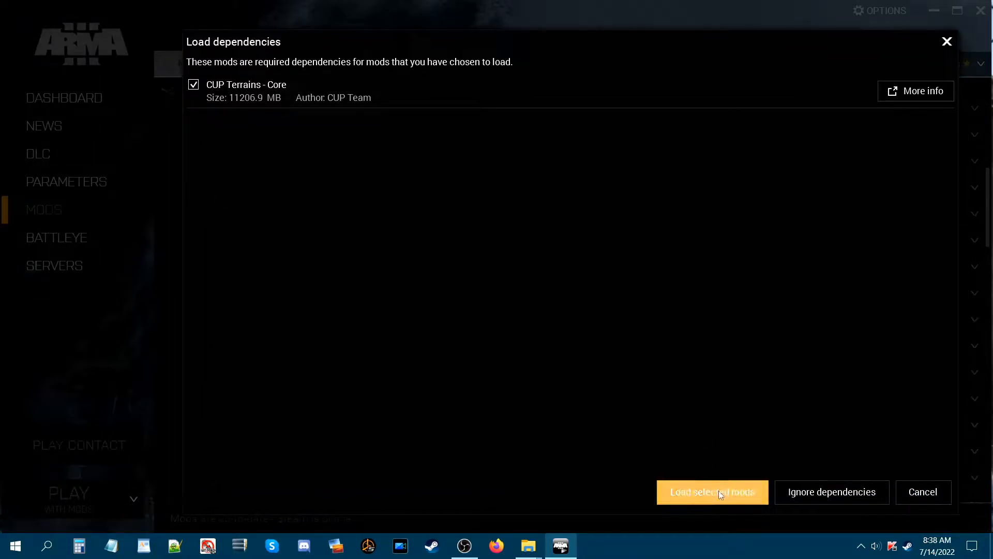
left_click(712, 491)
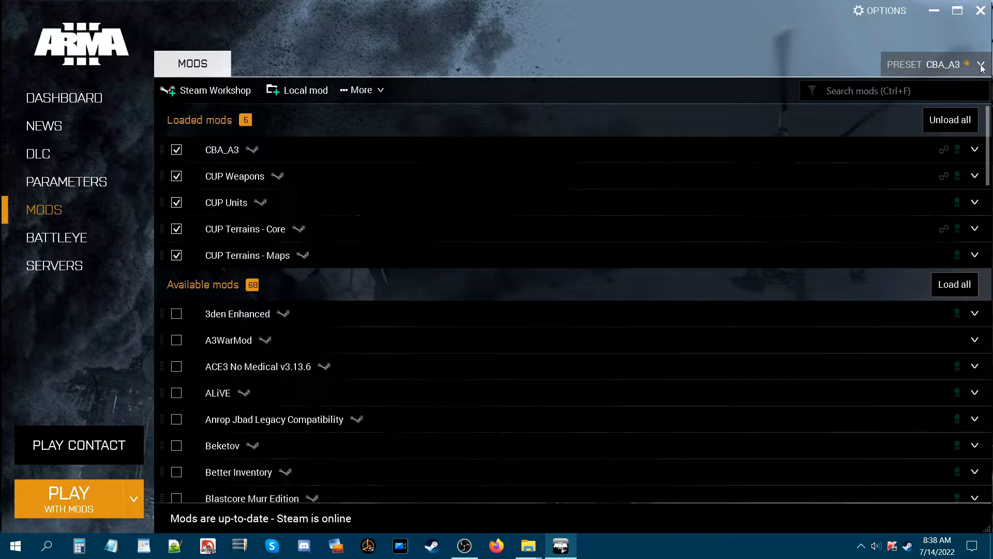
Save the currently loaded mods as a new preset named 'Cup Mods' via SAVE AS
left_click(980, 65)
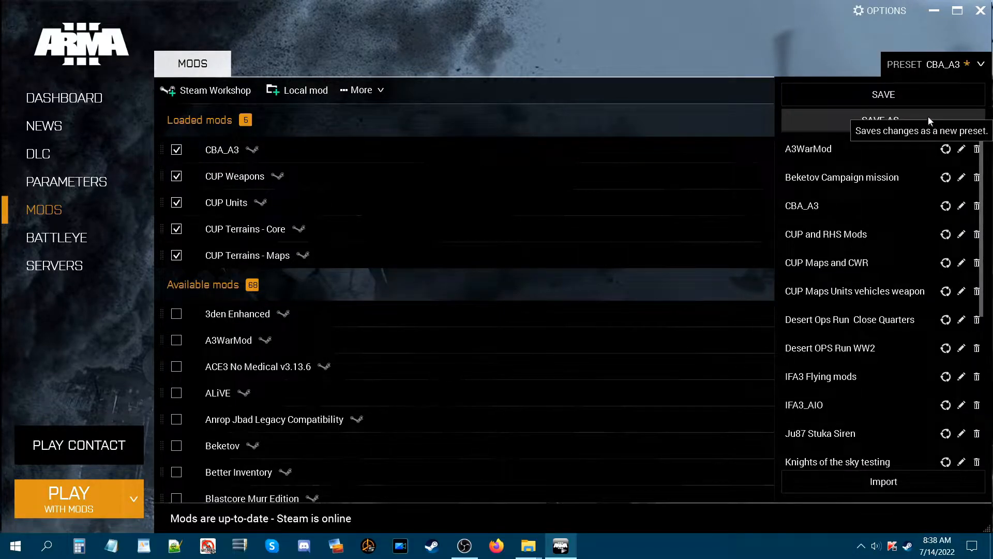
left_click(883, 120)
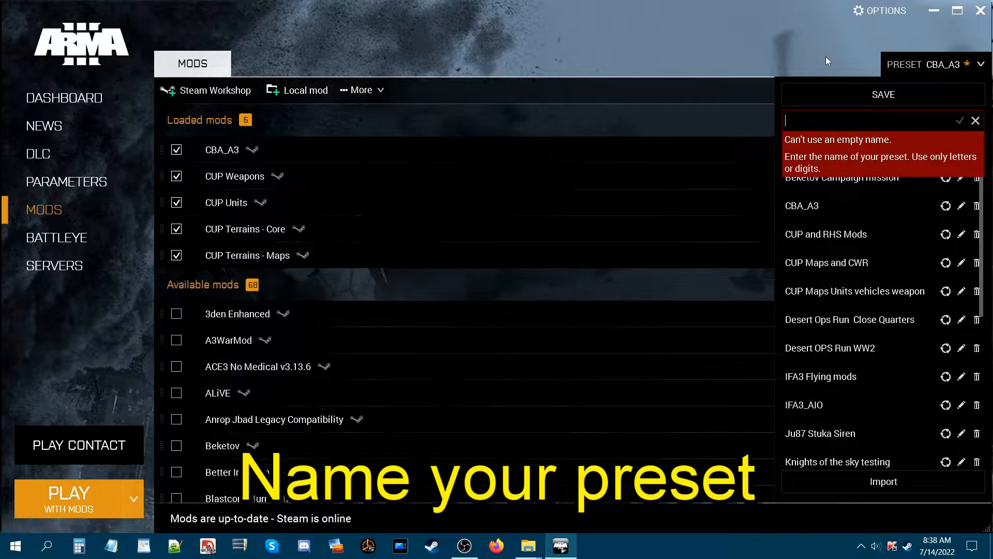
type("Cup M")
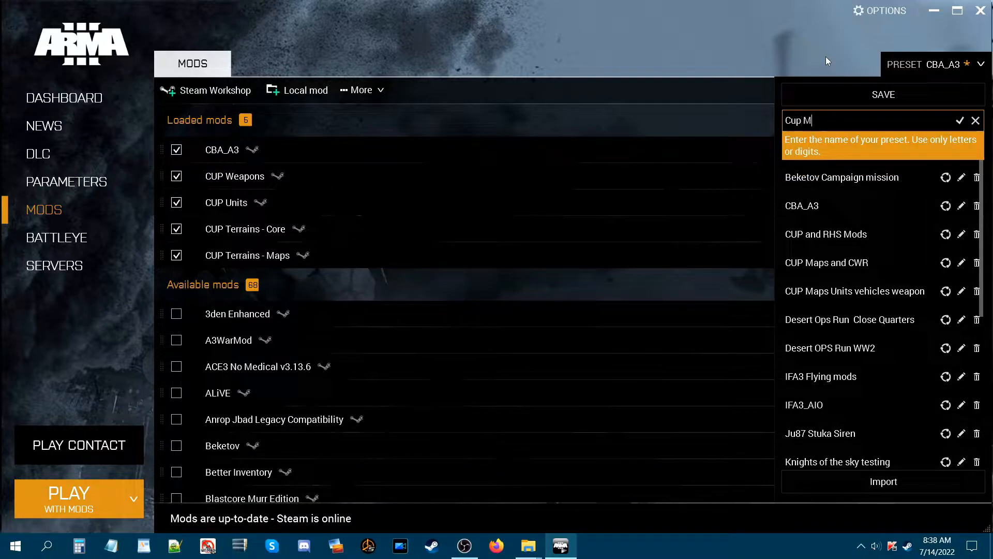
type("ods")
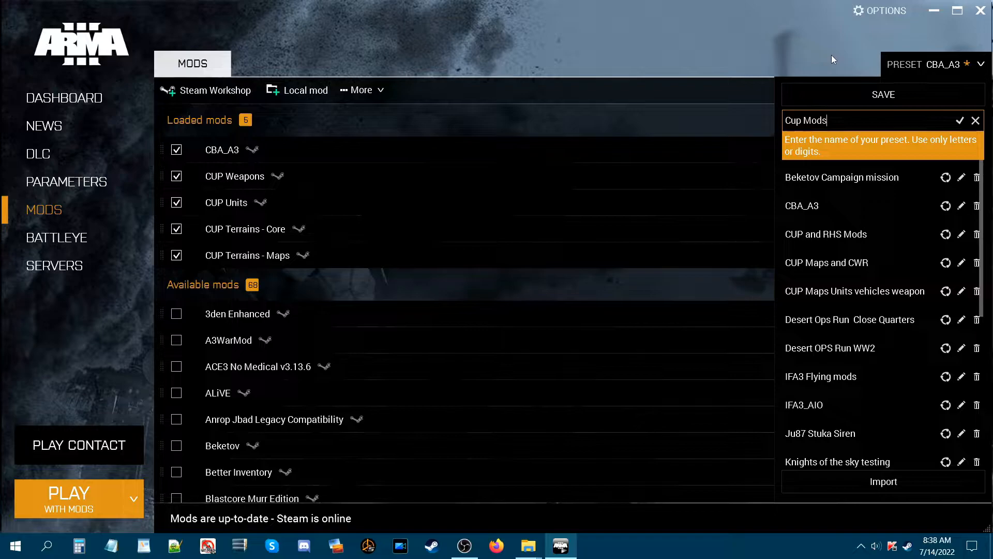
mouse_move(961, 120)
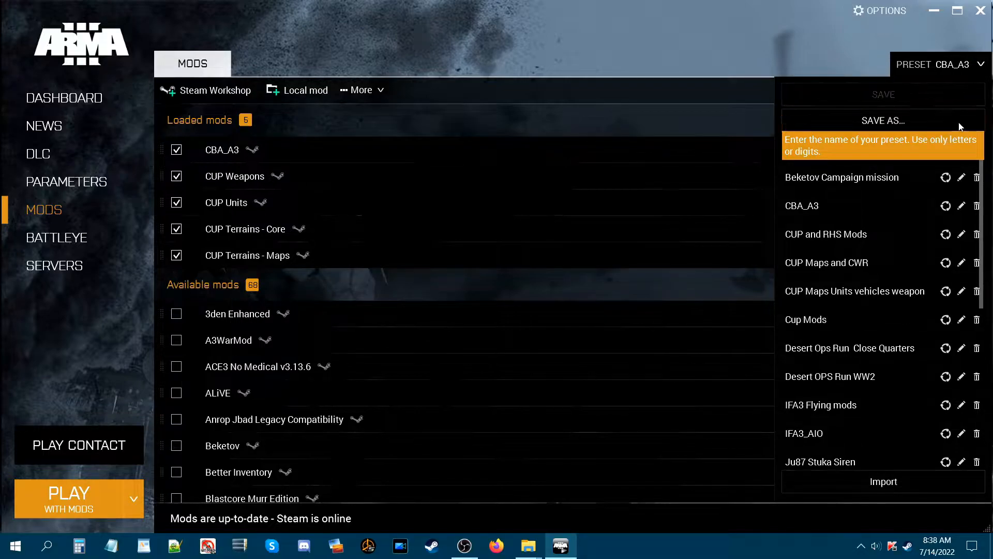
left_click(805, 319)
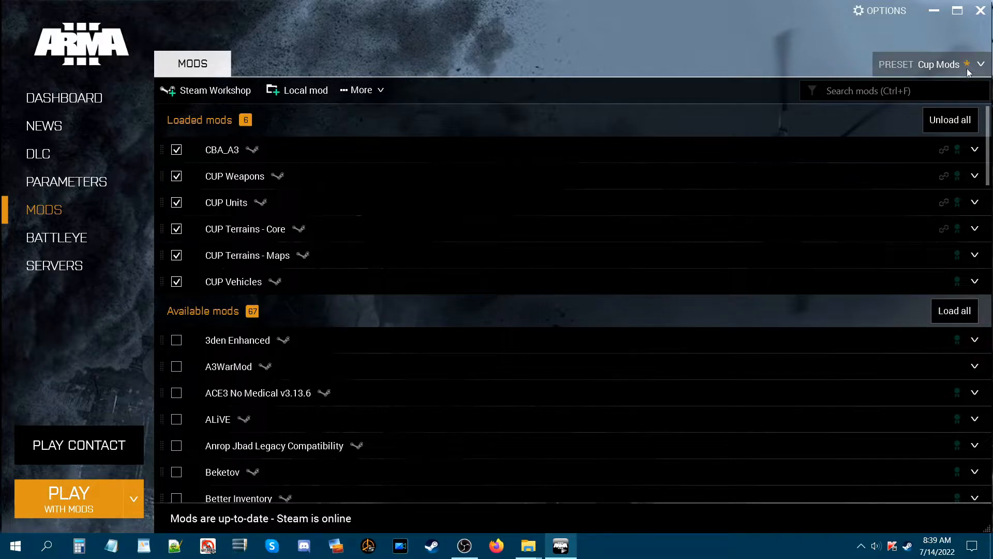
mouse_move(979, 67)
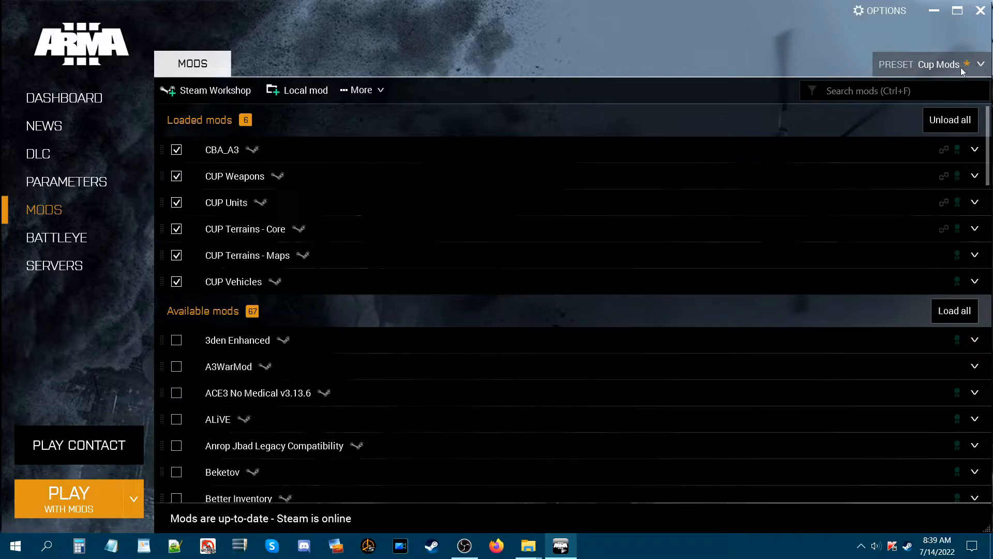
mouse_move(247, 255)
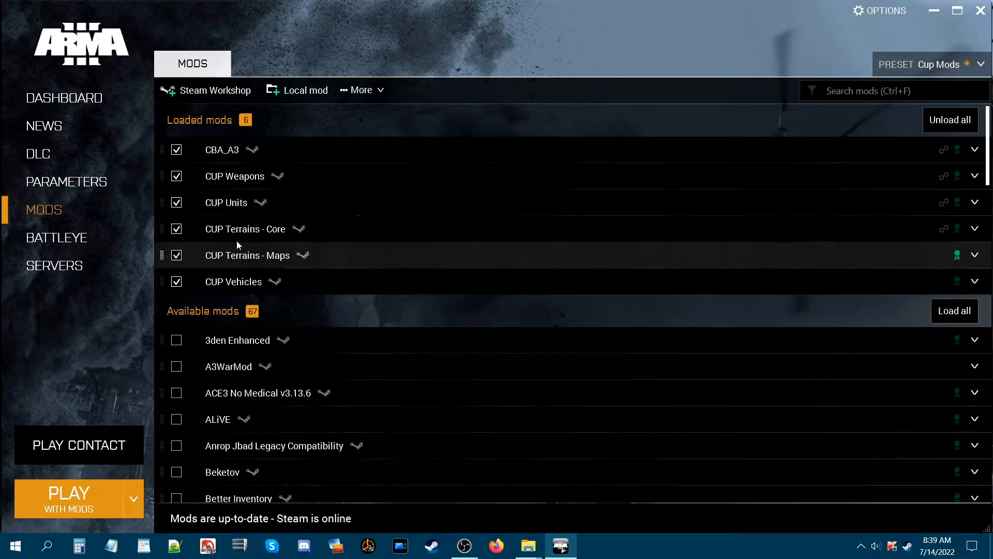
mouse_move(252, 282)
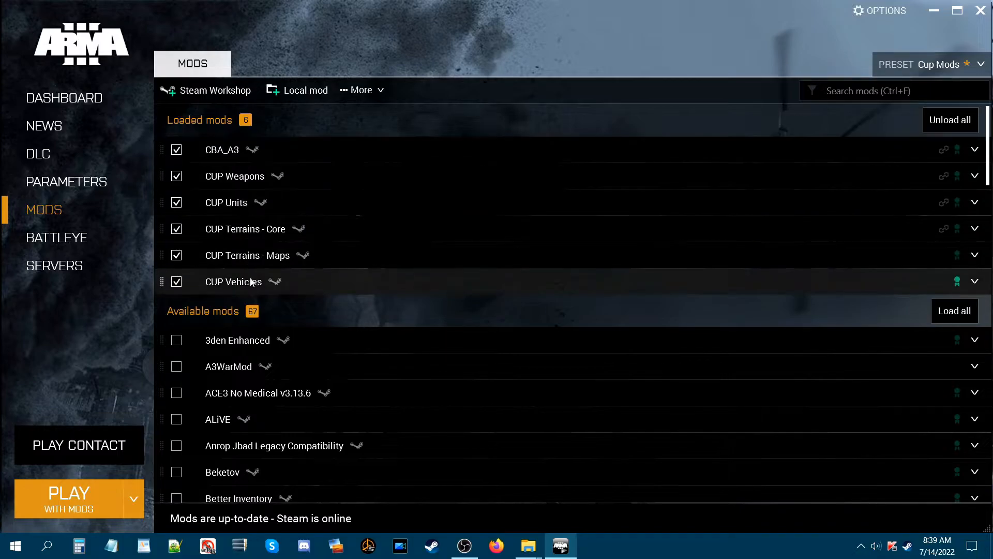
Open the preset options to save the changes to Cup Mods
left_click(981, 64)
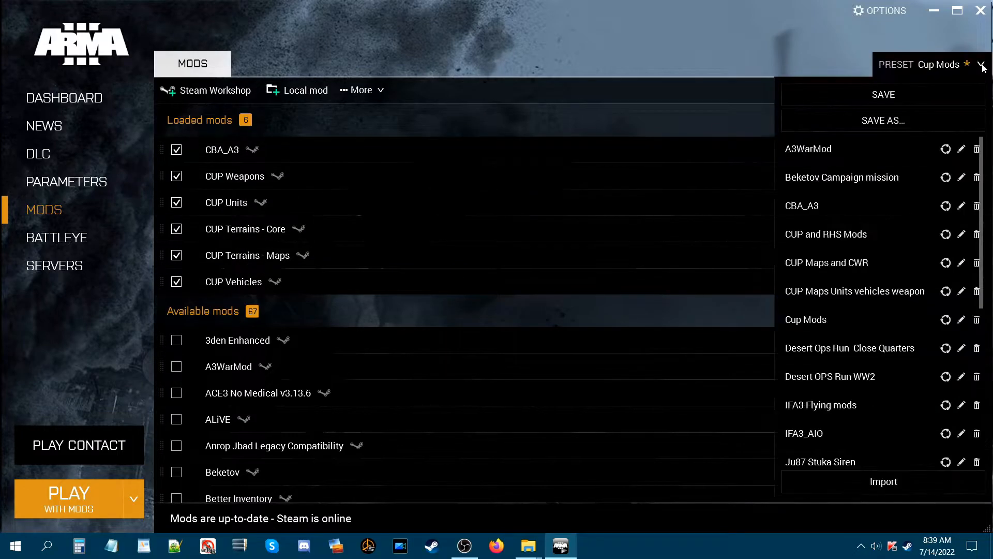
mouse_move(883, 94)
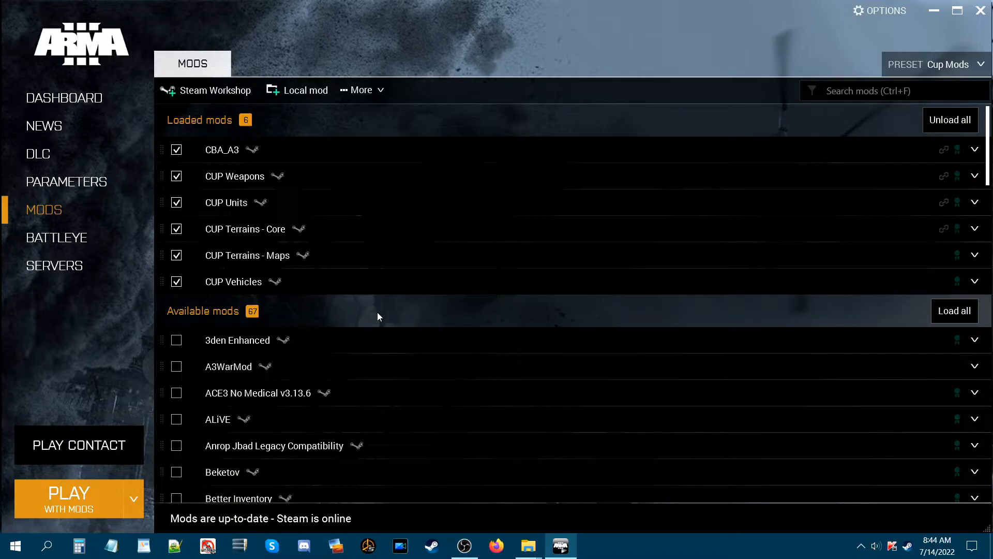
mouse_move(258, 149)
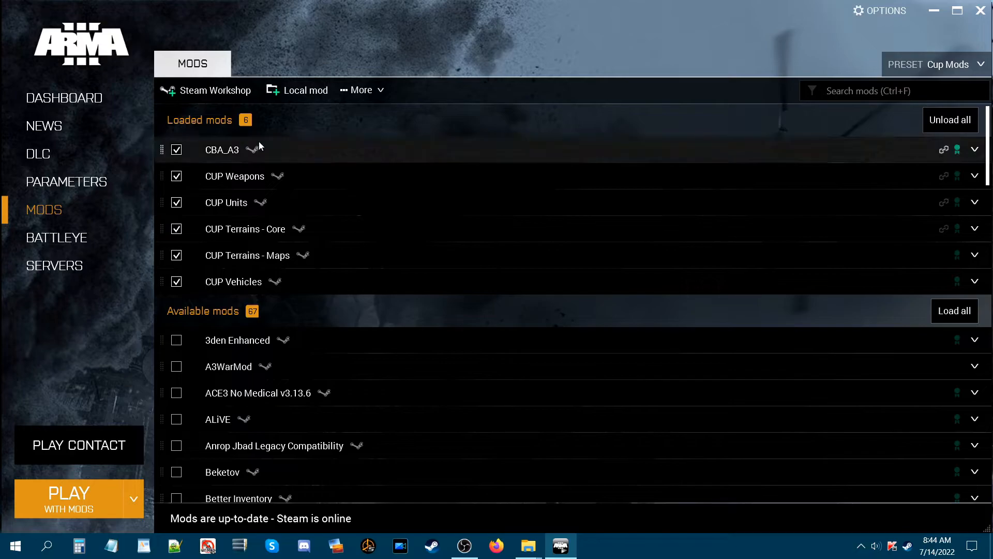
mouse_move(665, 321)
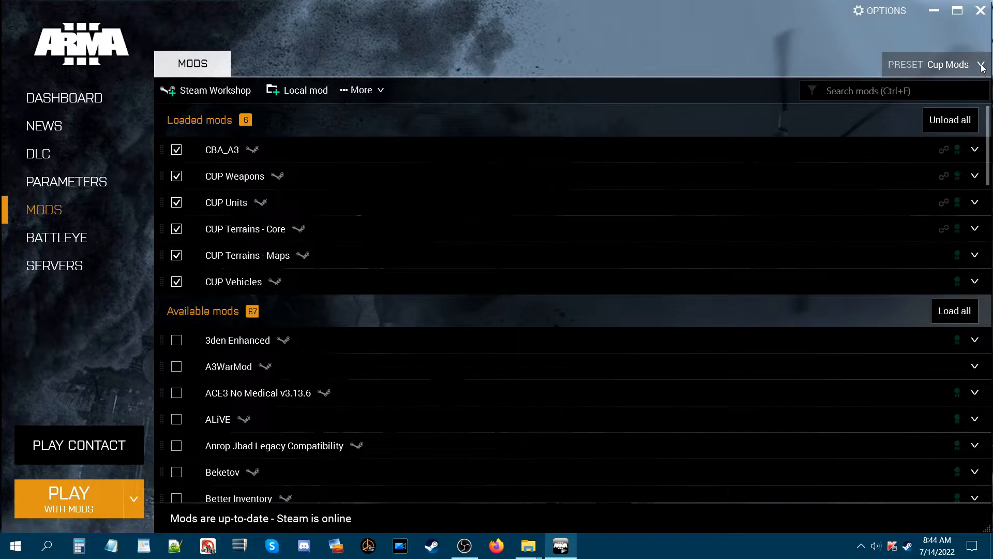
Open the Preset dropdown to show the saved presets, including Cup Mods
left_click(982, 64)
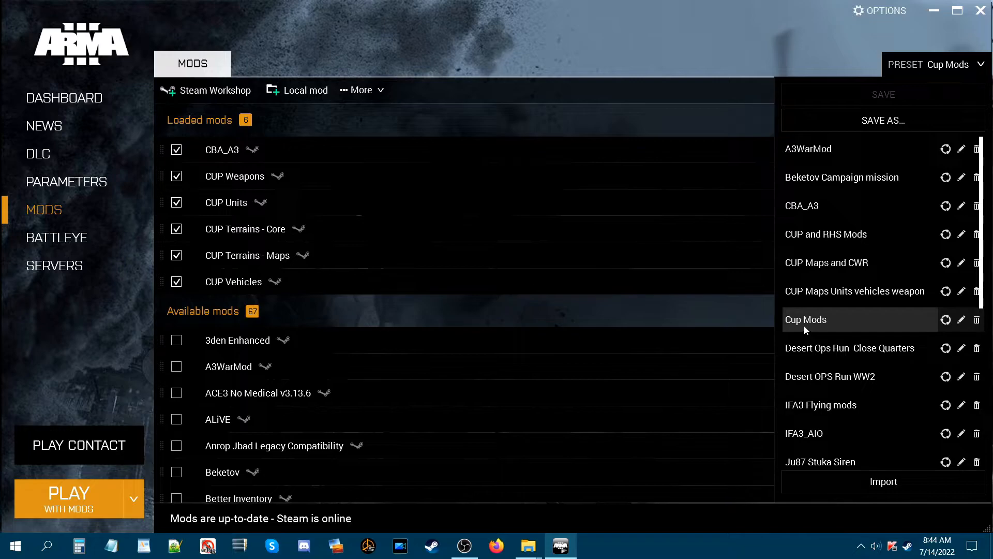
mouse_move(808, 329)
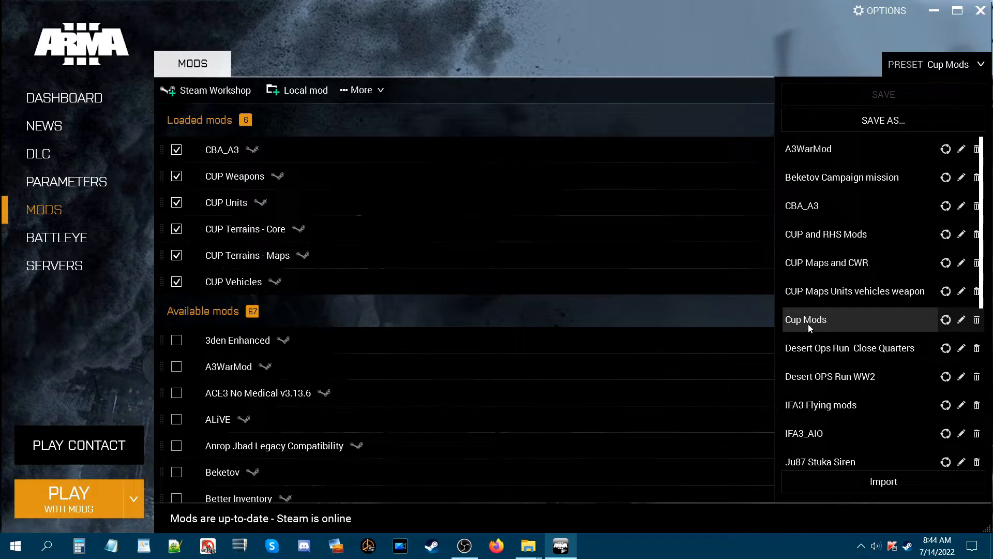
mouse_move(899, 324)
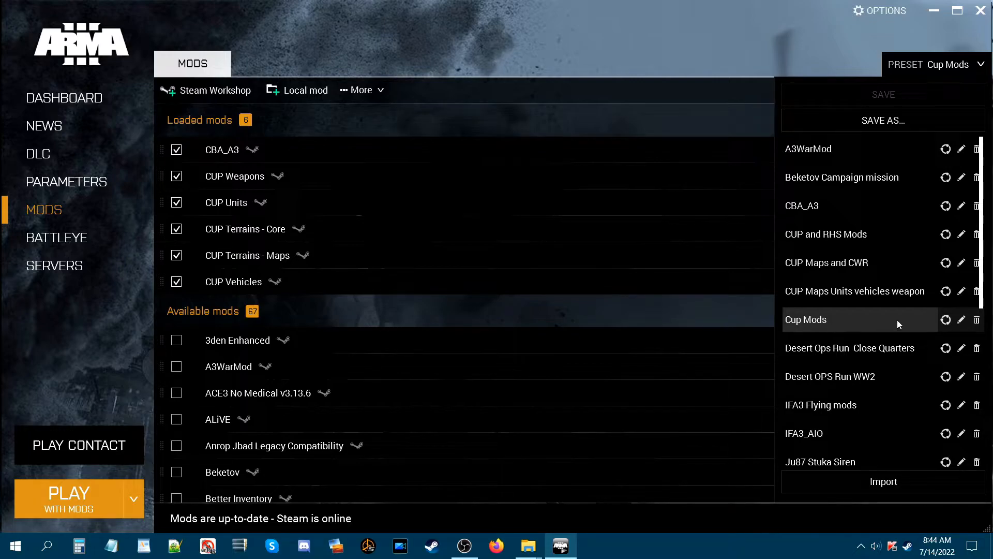
mouse_move(946, 319)
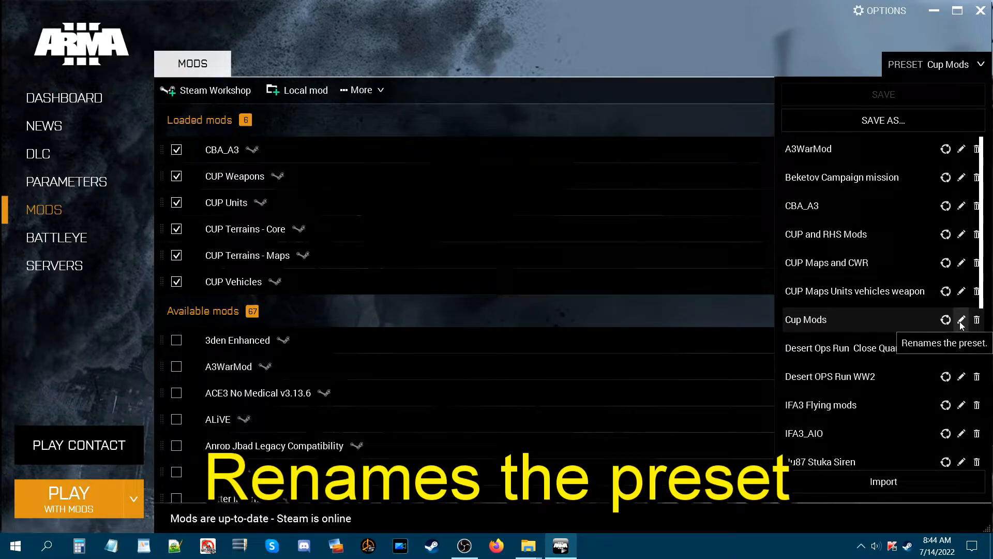
mouse_move(976, 319)
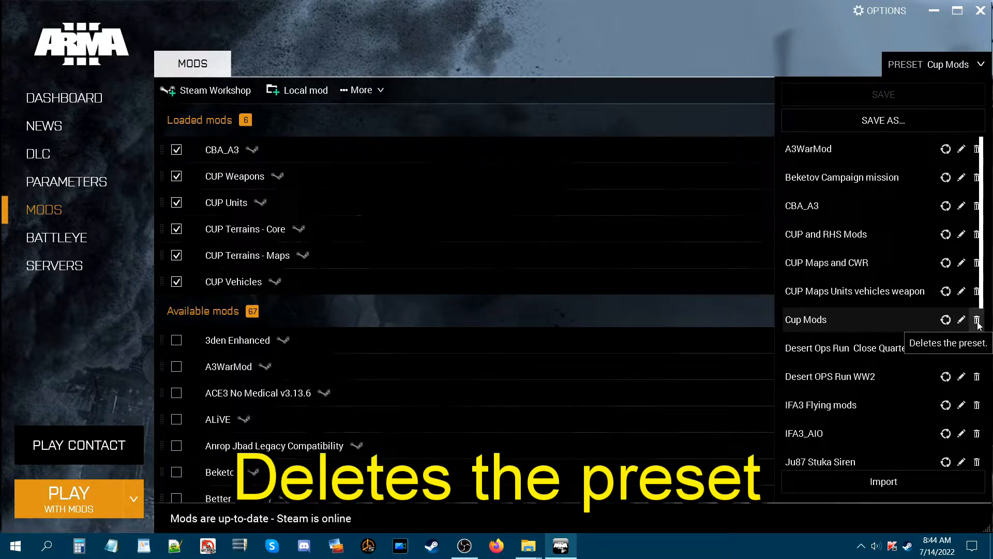
mouse_move(946, 320)
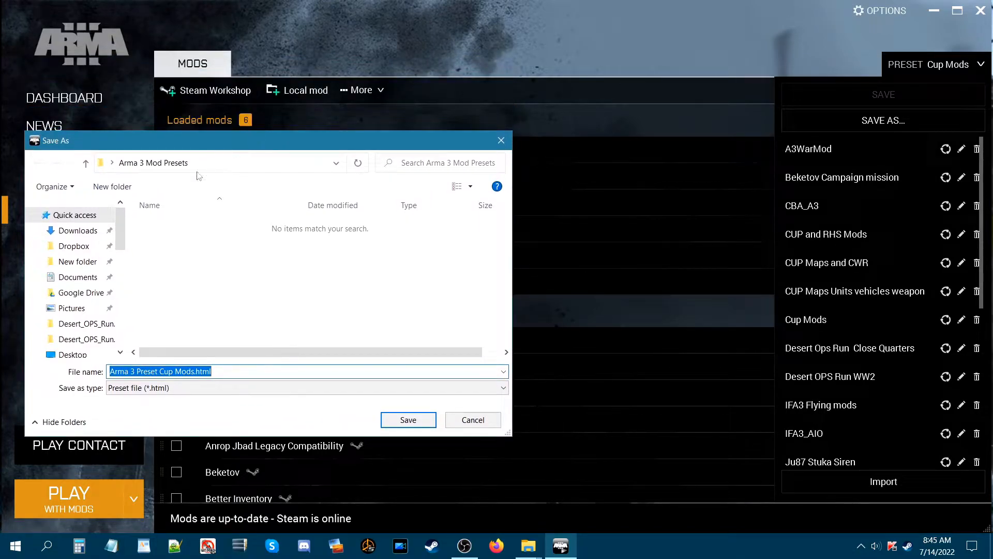
mouse_move(185, 176)
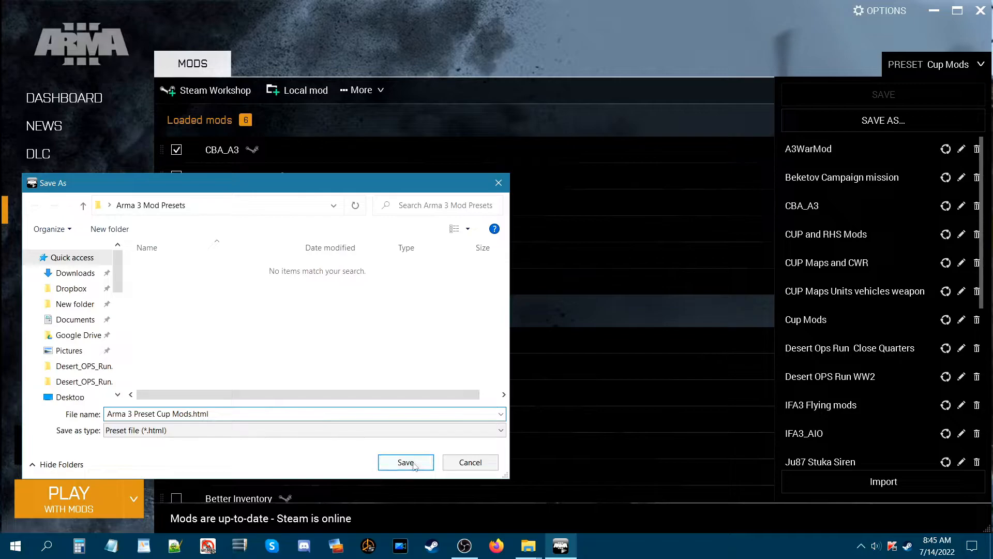
Save the export as Arma 3 Preset Cup Mods.html in the Arma 3 Mod Presets folder
left_click(405, 462)
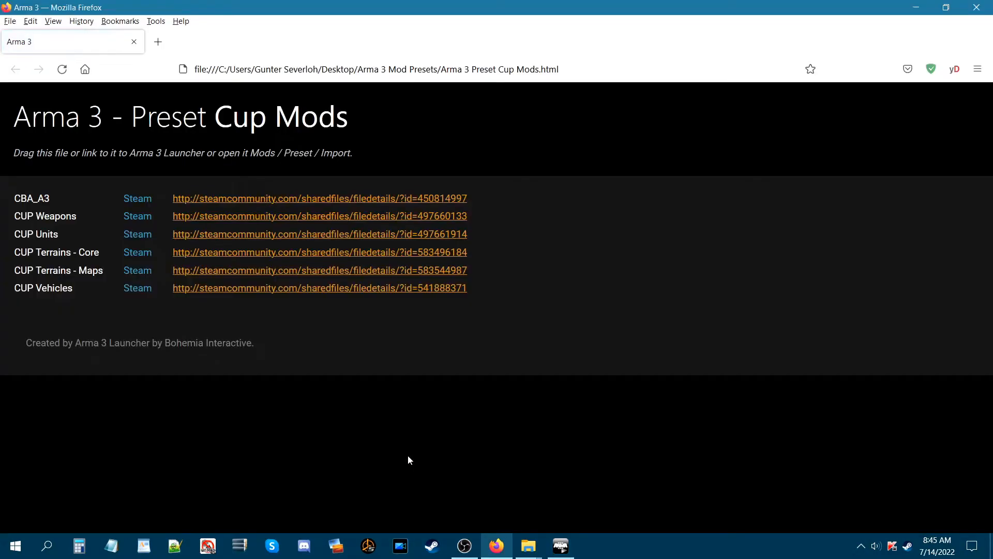
mouse_move(400, 444)
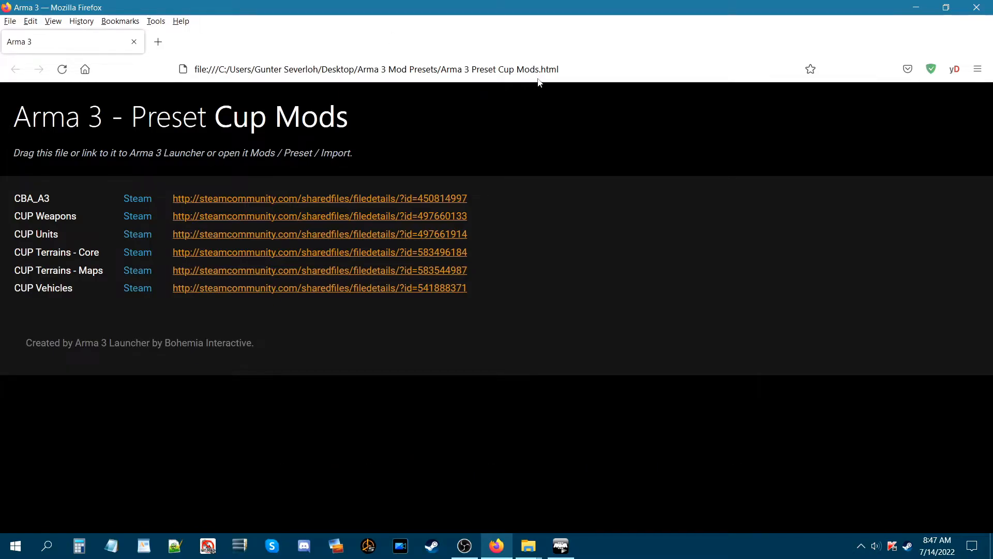
mouse_move(574, 82)
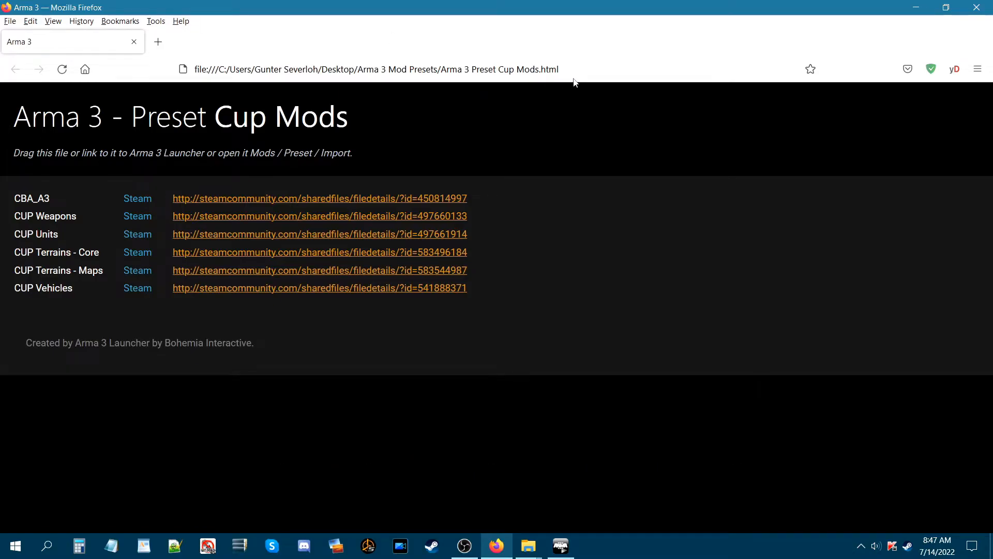
mouse_move(488, 128)
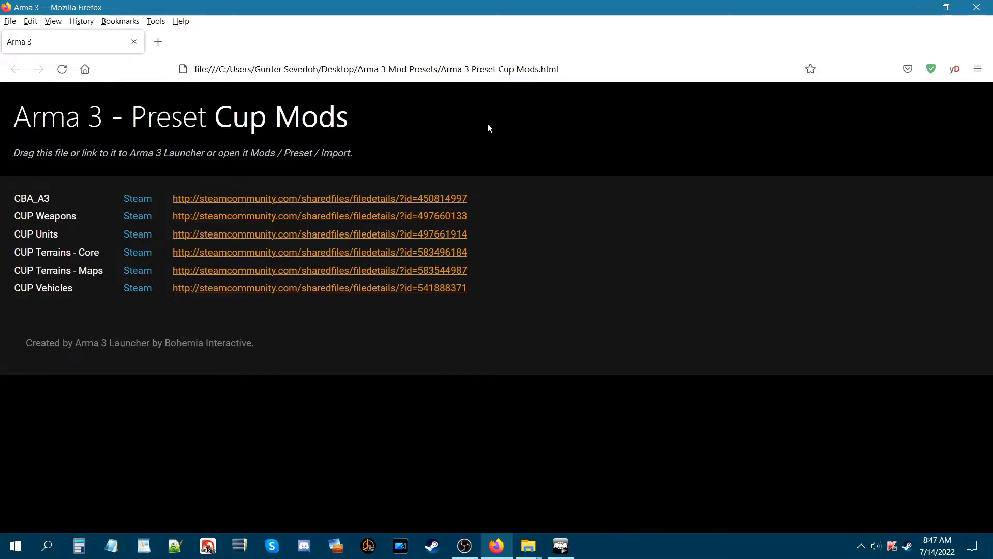
mouse_move(494, 126)
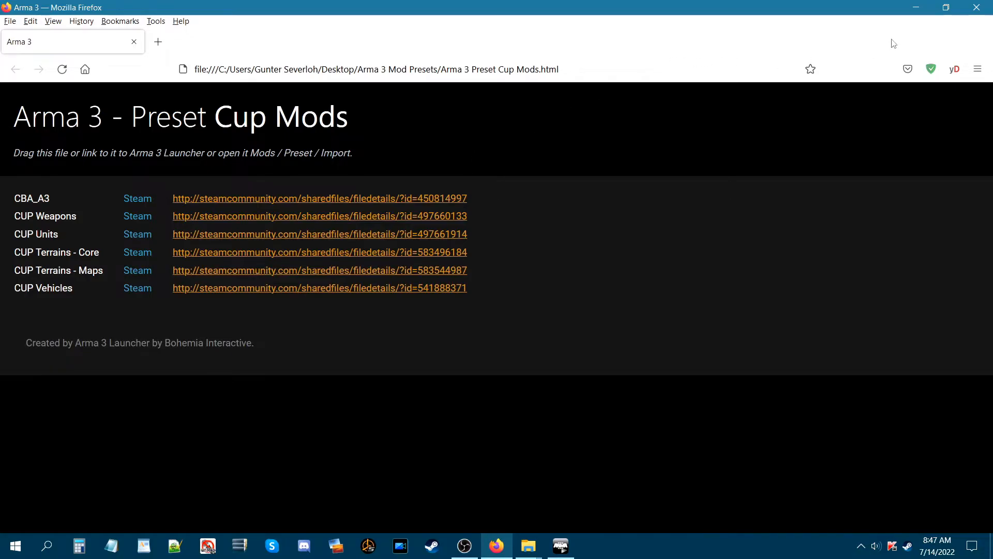
mouse_move(978, 7)
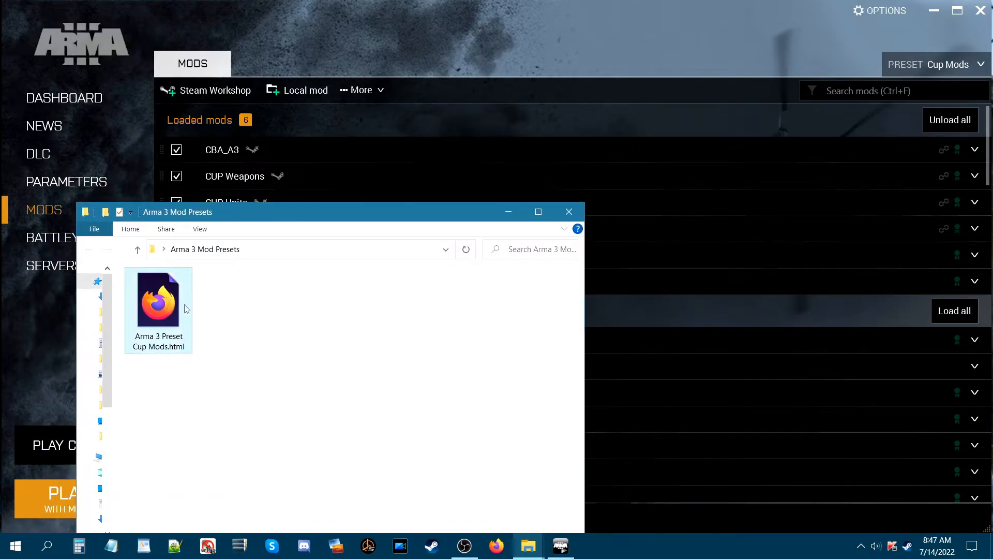
mouse_move(167, 356)
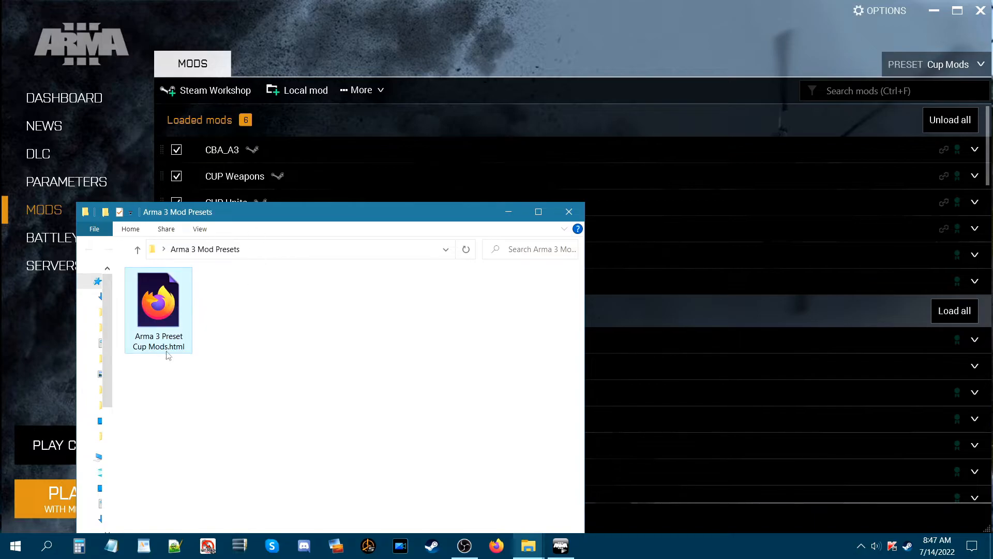
mouse_move(211, 310)
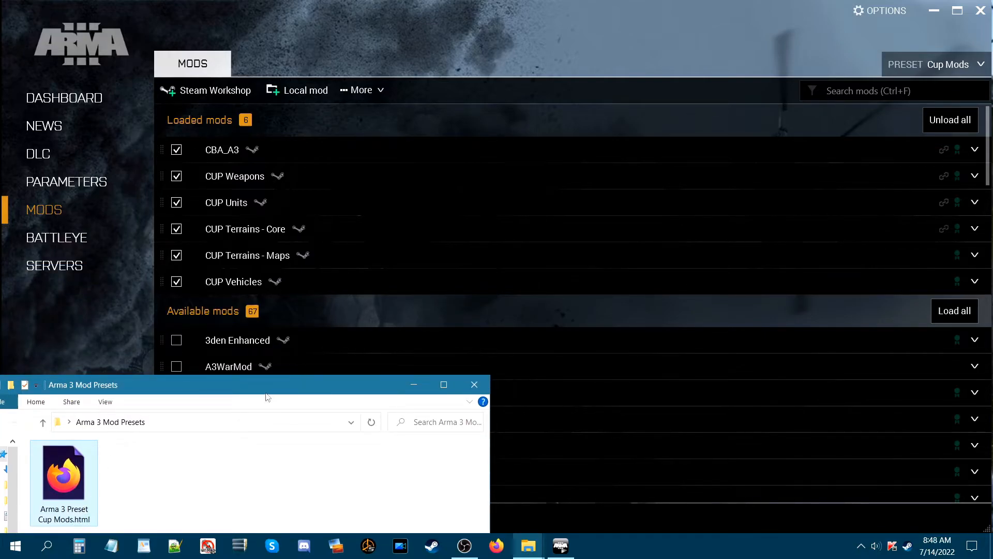
Move the Arma 3 Mod Presets folder window aside and unload all six mods
left_click_drag(266, 384, 260, 378)
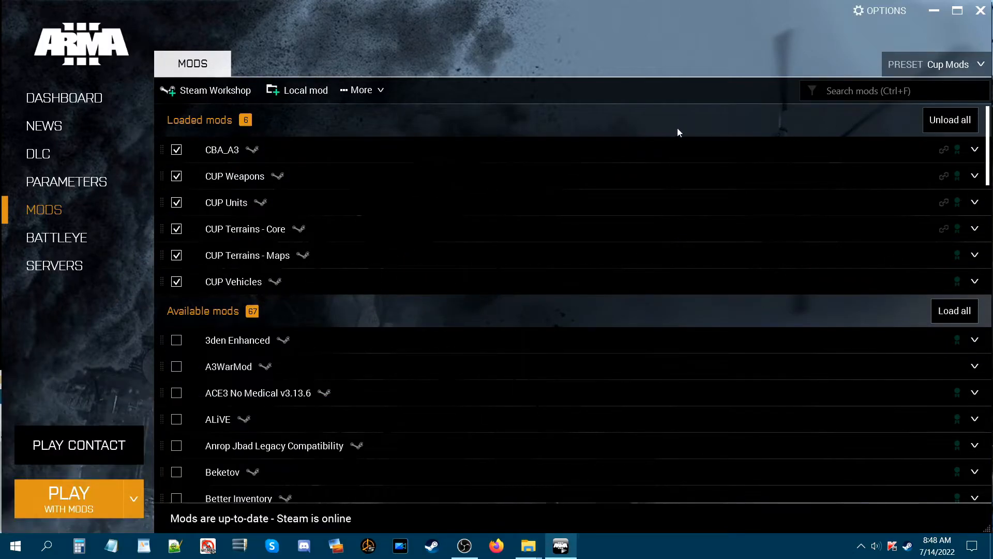
left_click(950, 120)
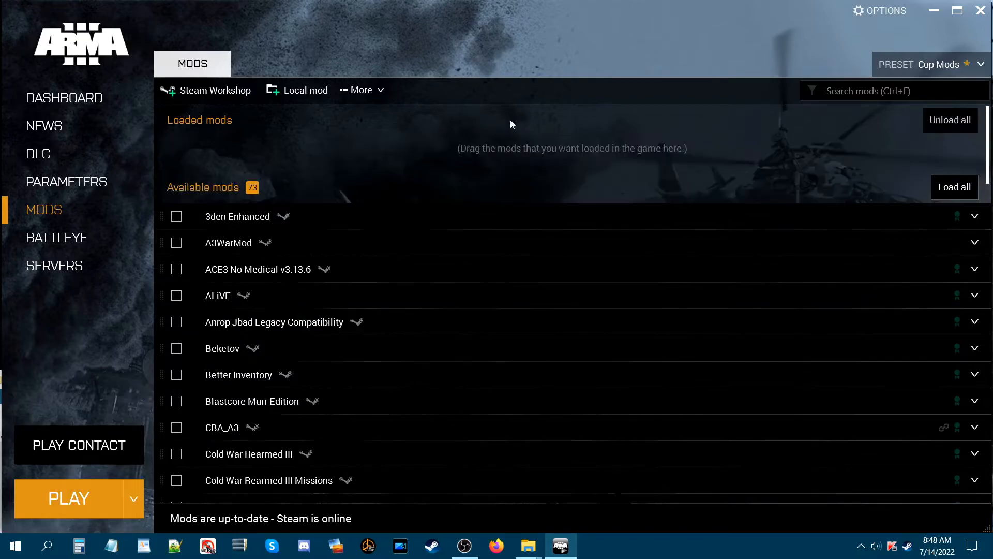
mouse_move(310, 335)
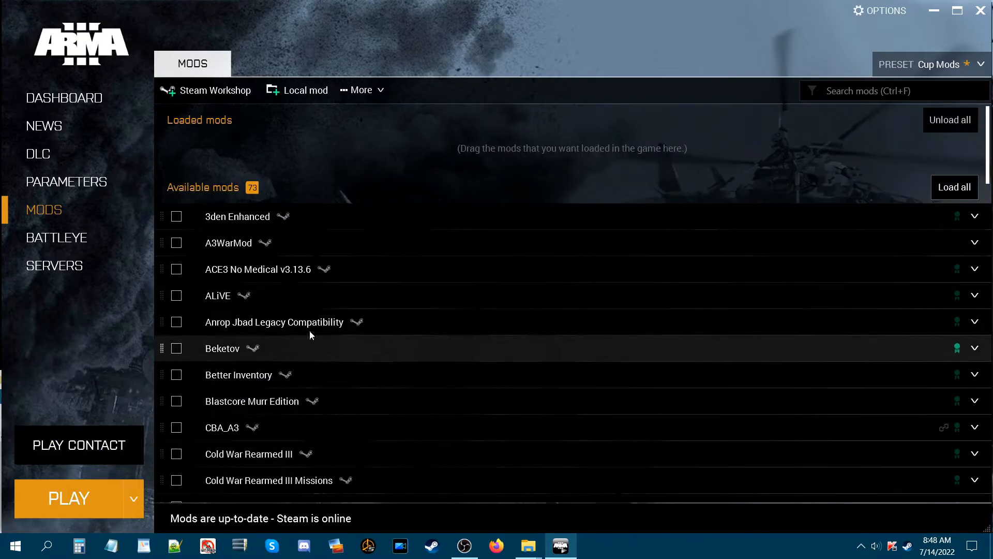
Remove the Cup Mods preset from the preset list and begin importing a preset file
left_click(982, 64)
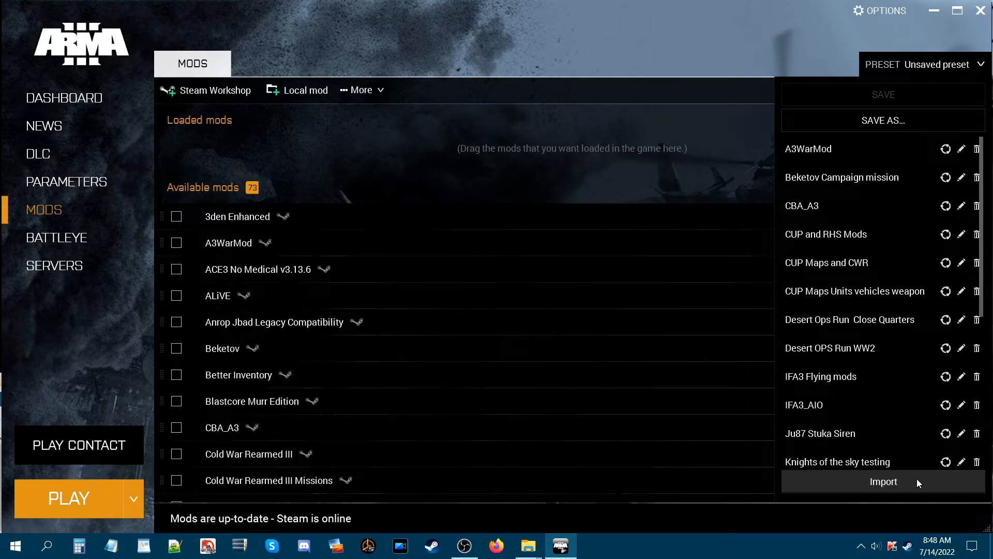
left_click(883, 481)
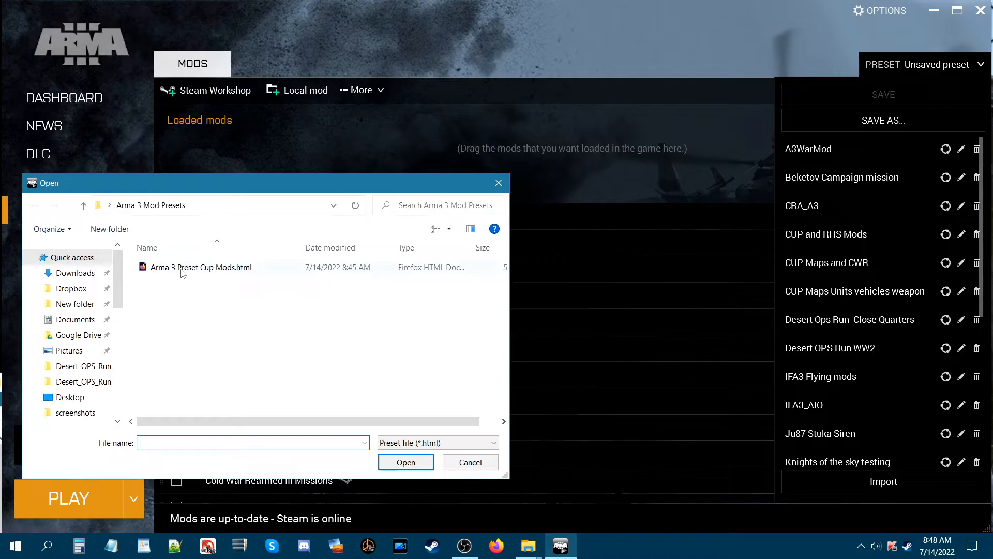
Select Arma 3 Preset Cup Mods.html and open it to import the preset
left_click(201, 267)
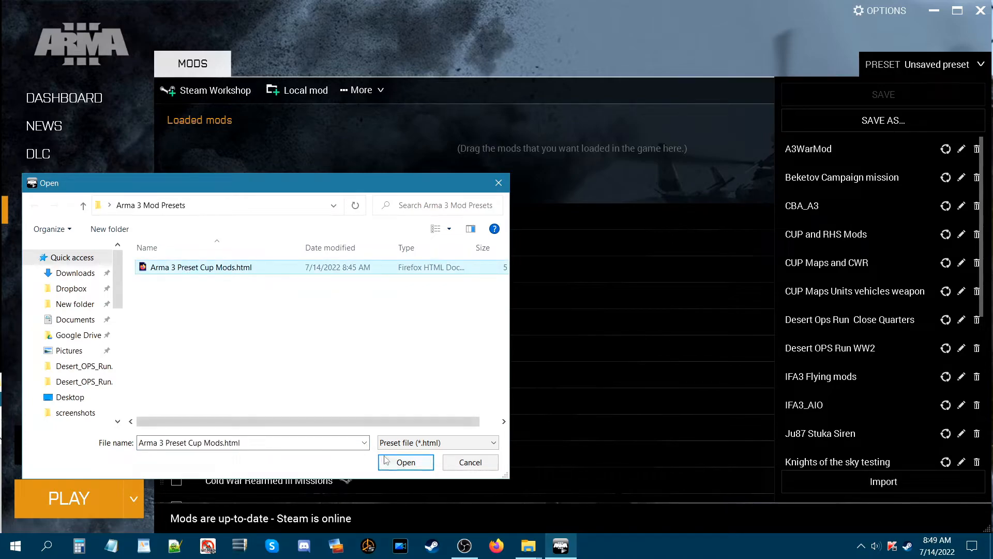
left_click(404, 462)
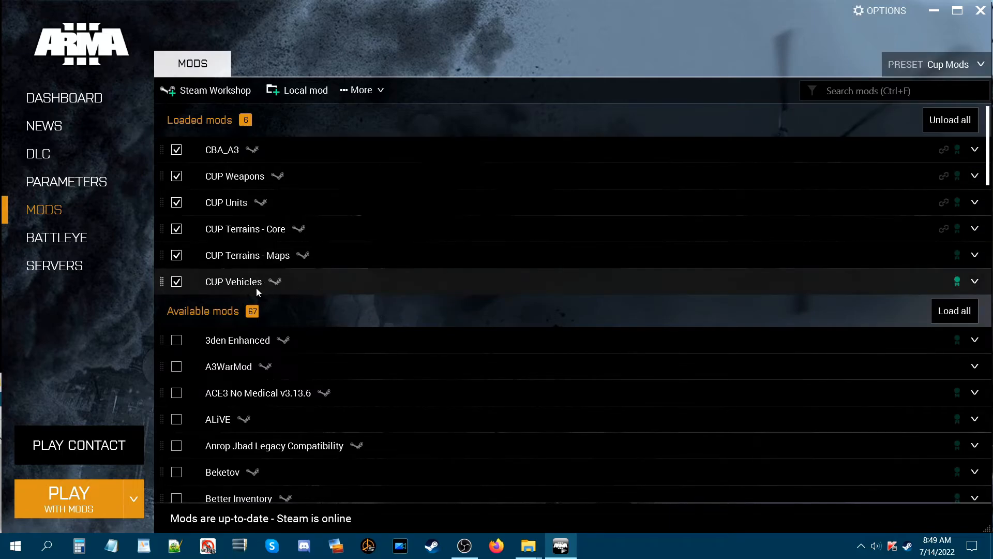
mouse_move(303, 311)
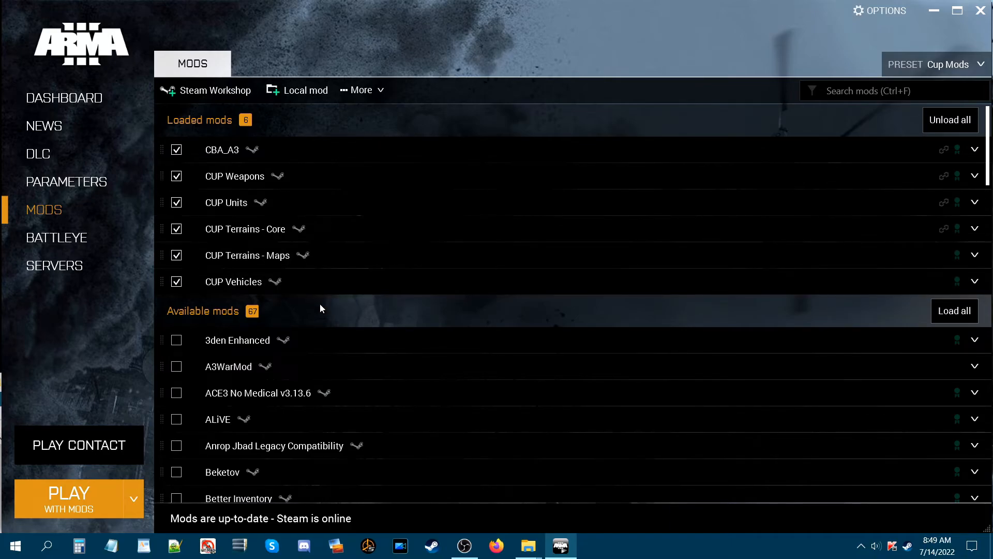
mouse_move(397, 319)
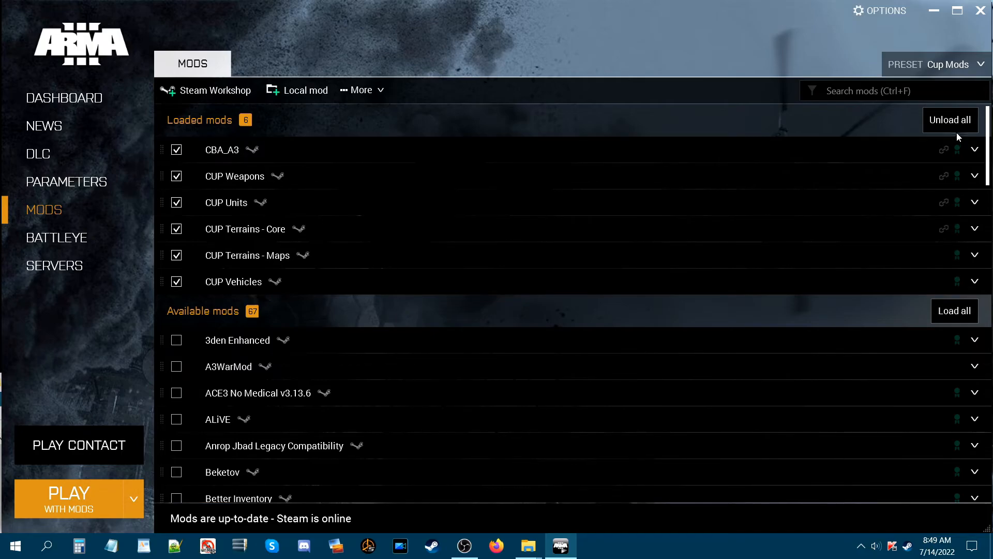
Unload all CUP mods, then delete the Cup Mods preset and confirm
left_click(949, 119)
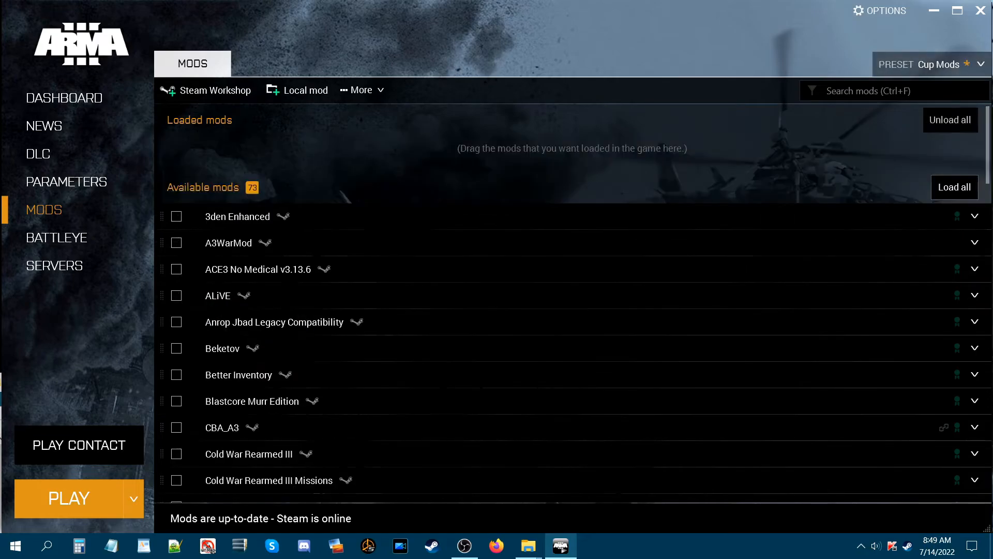
left_click(981, 64)
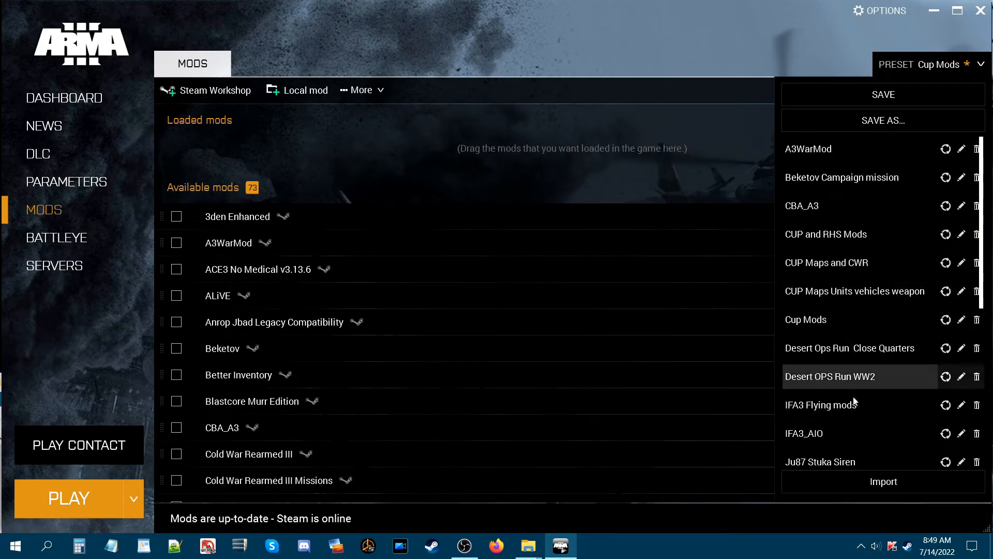
mouse_move(976, 319)
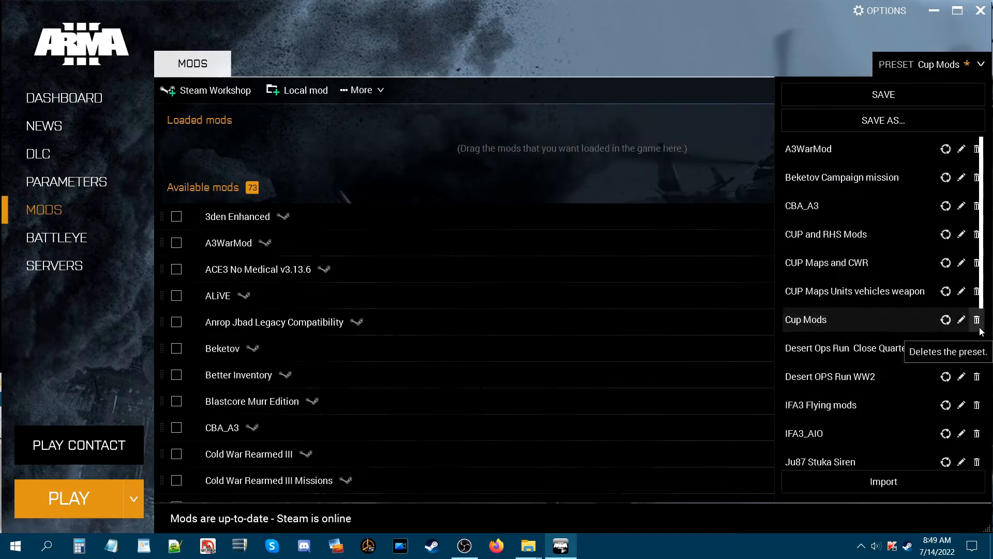
left_click(977, 319)
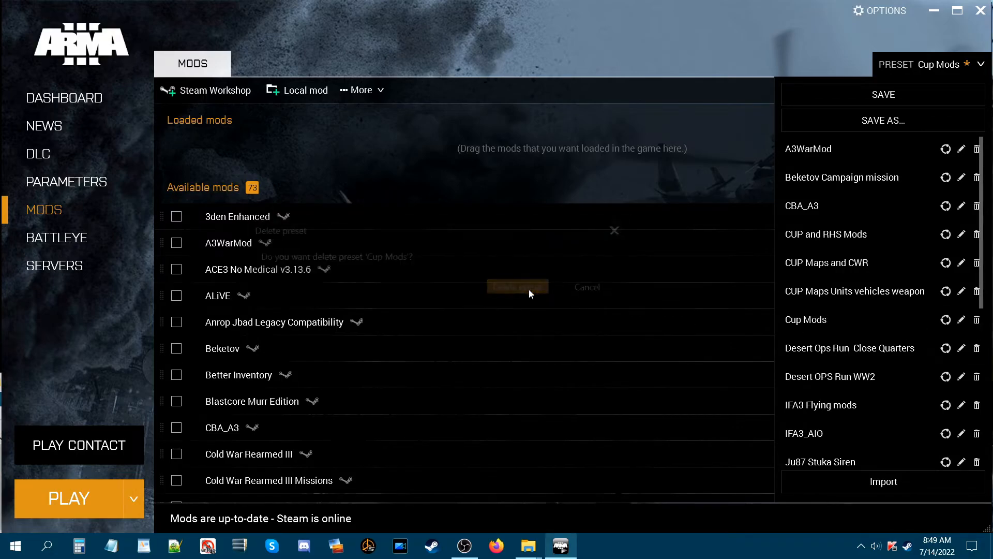
left_click(517, 286)
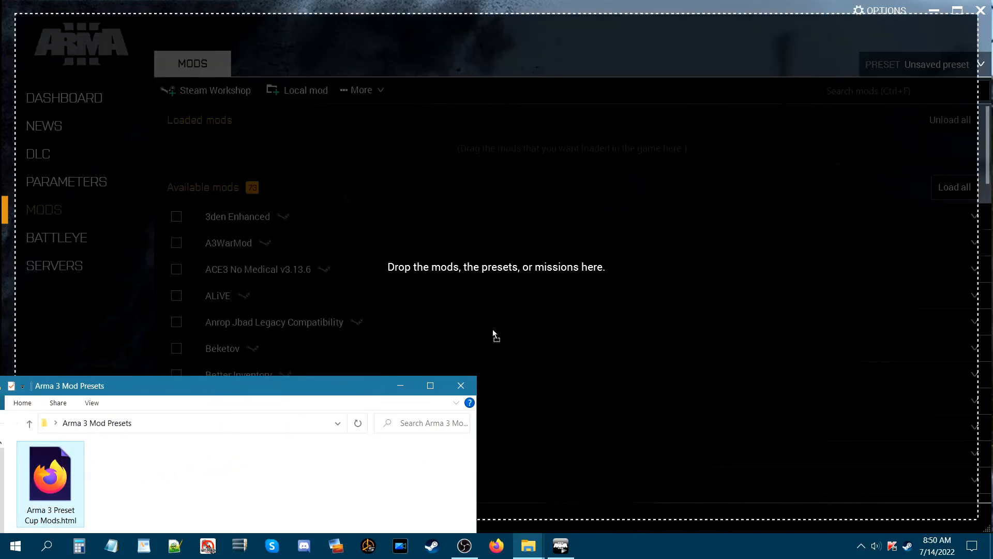
mouse_move(561, 334)
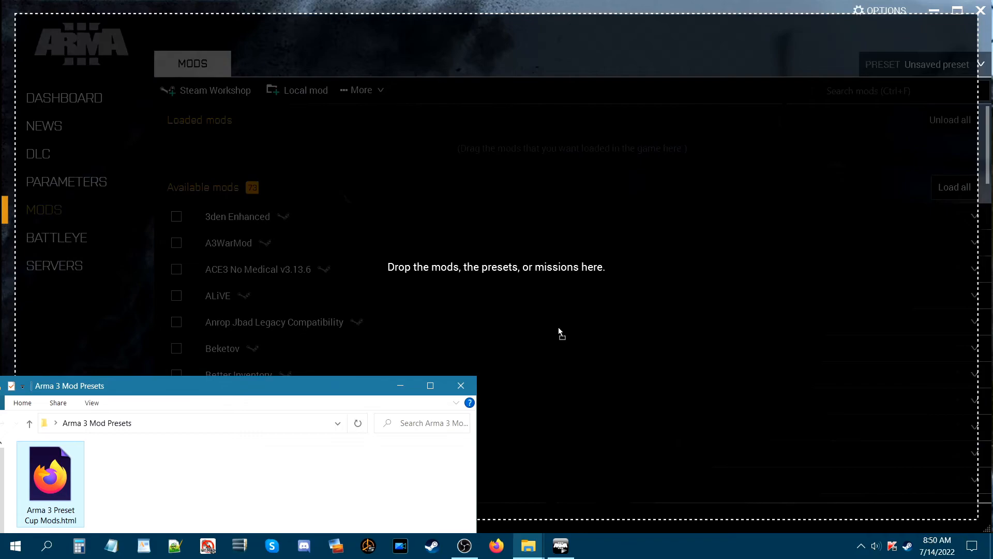
mouse_move(559, 333)
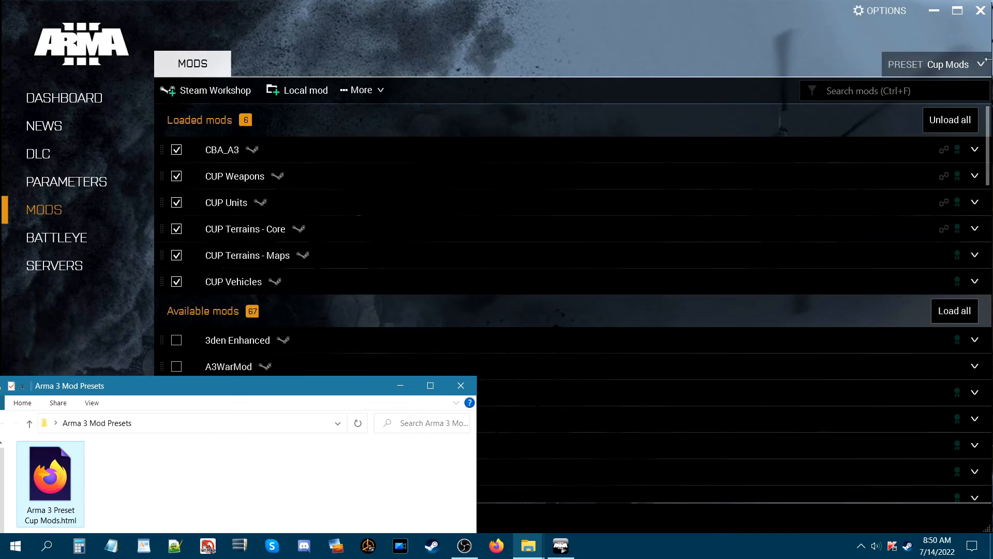
Bring the launcher forward and check the preset list for the restored Cup Mods preset
left_click(984, 64)
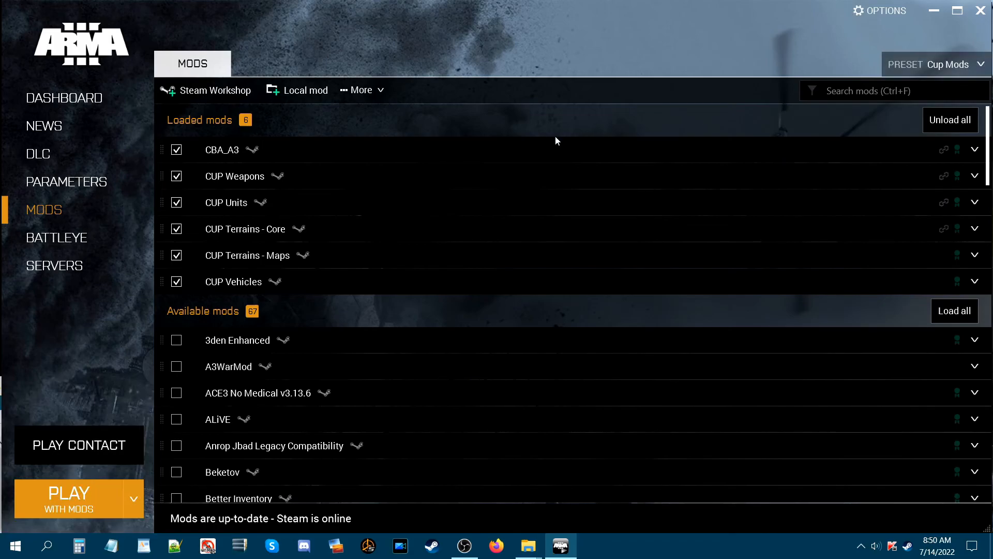
mouse_move(253, 302)
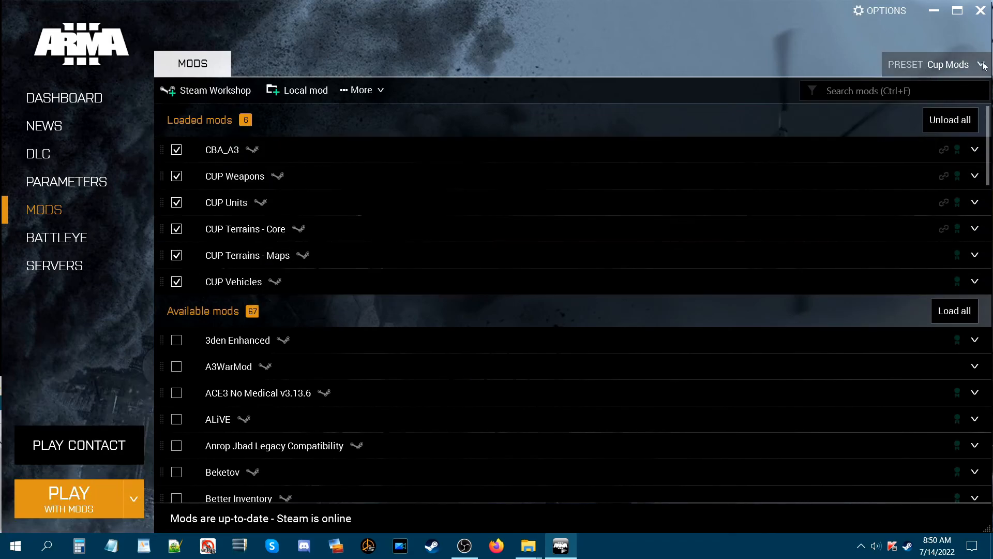
left_click(982, 65)
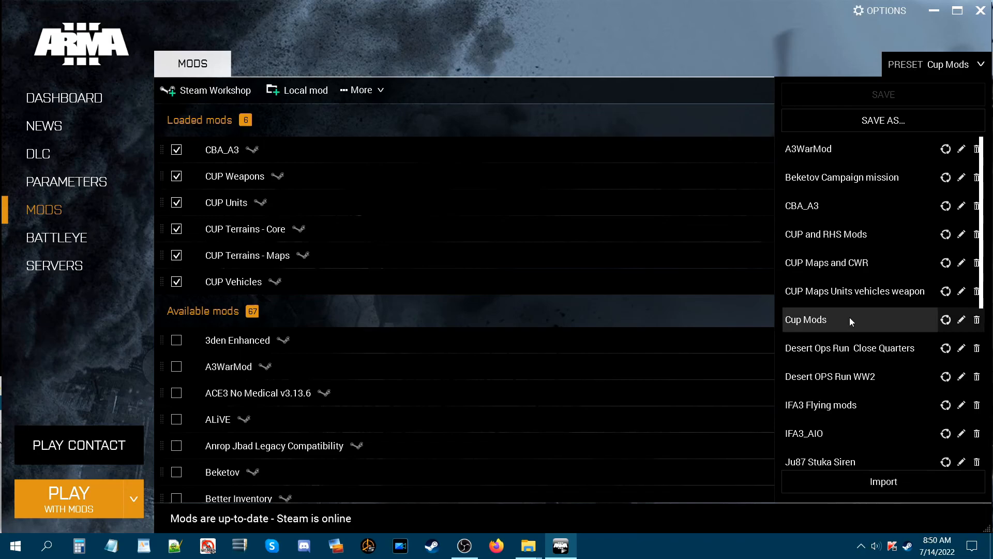